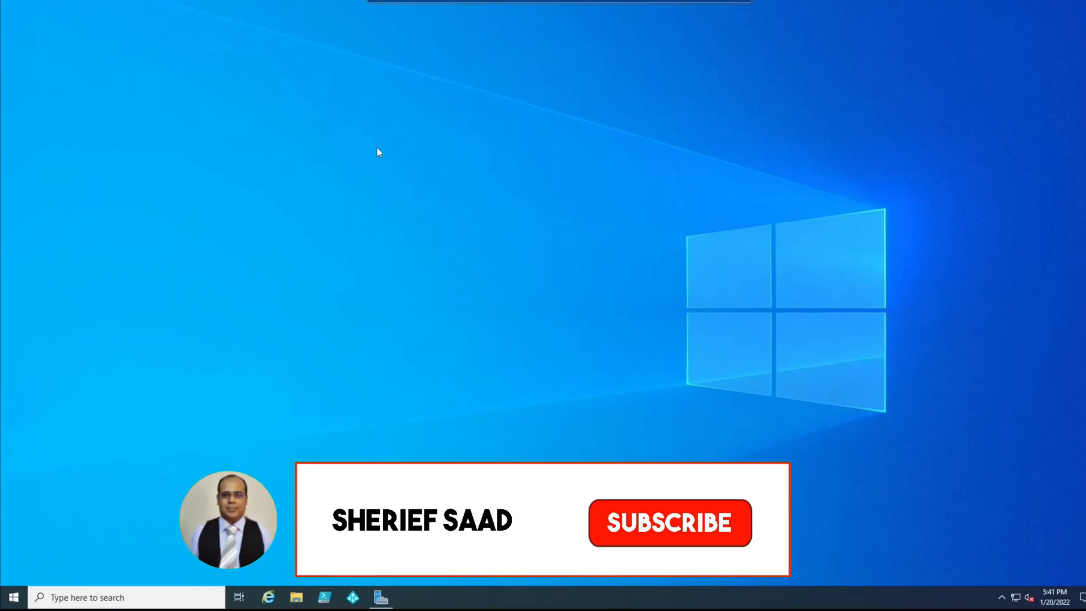
# Open the Windows Server 2022 installation media folder in File Explorer.
pyautogui.click(670, 522)
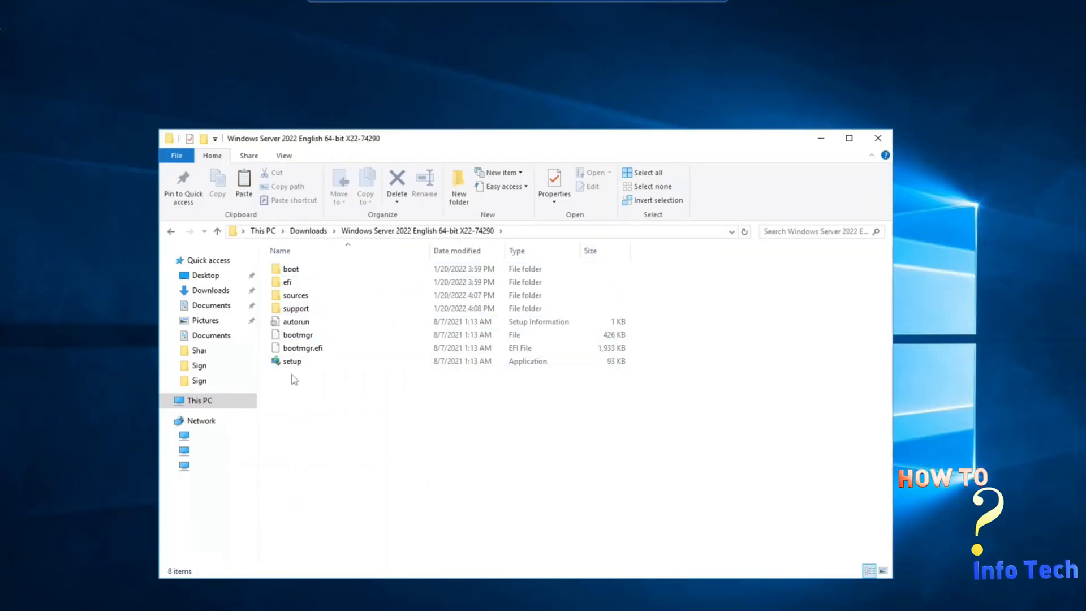
# Run the setup application as administrator, approving the User Account Control prompt.
pyautogui.rightClick(291, 361)
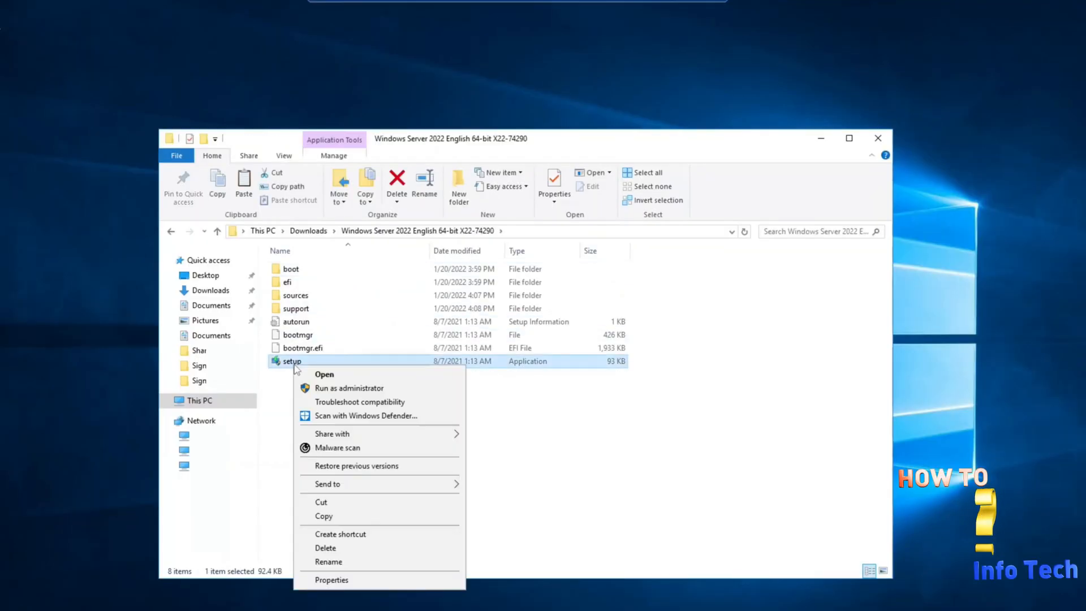
pyautogui.click(350, 388)
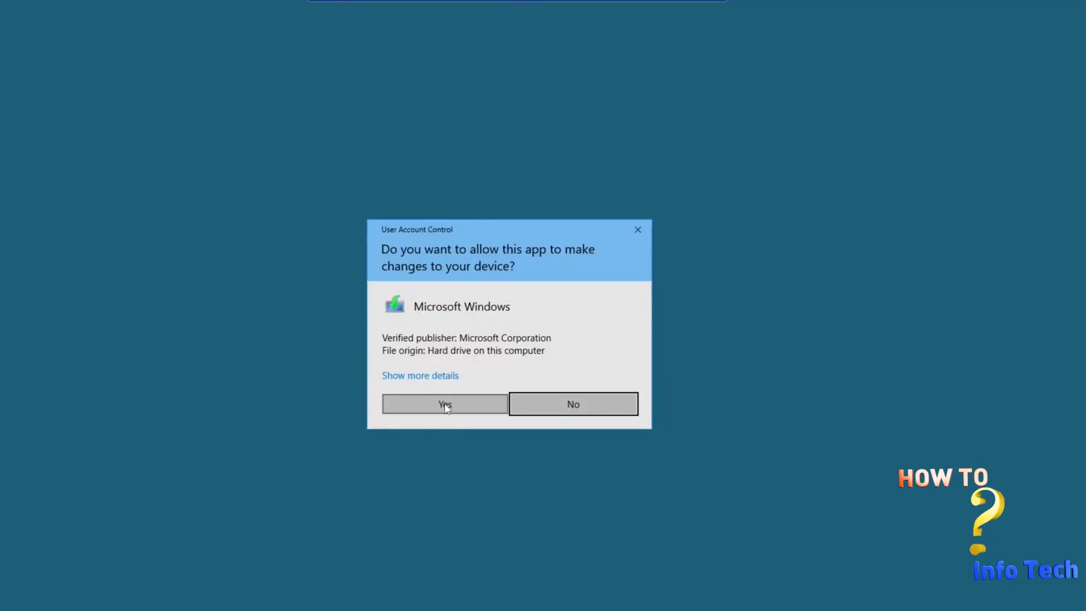
pyautogui.click(444, 404)
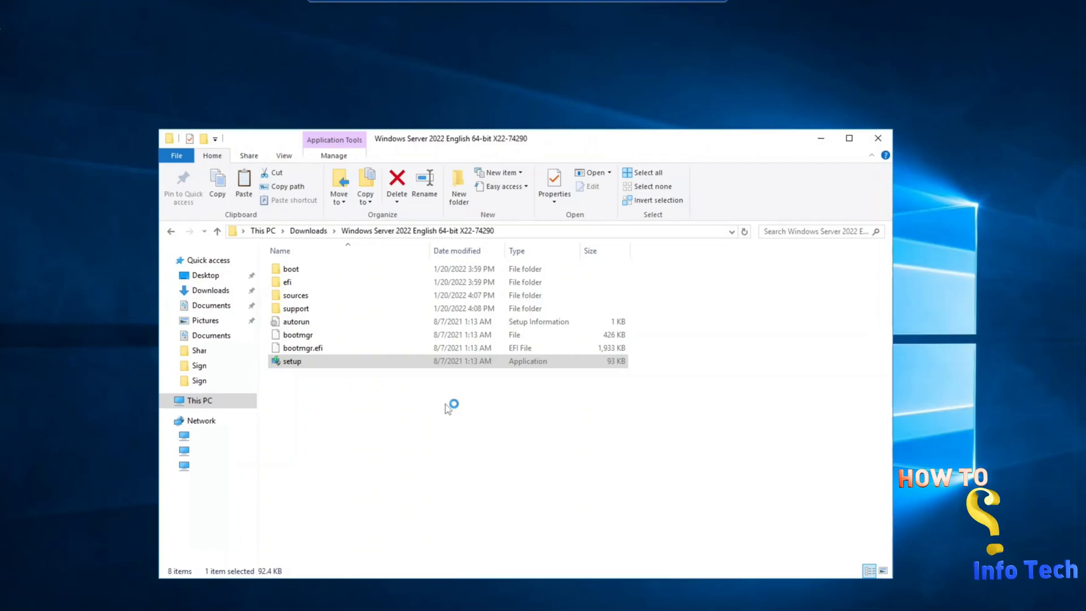
pyautogui.doubleClick(292, 361)
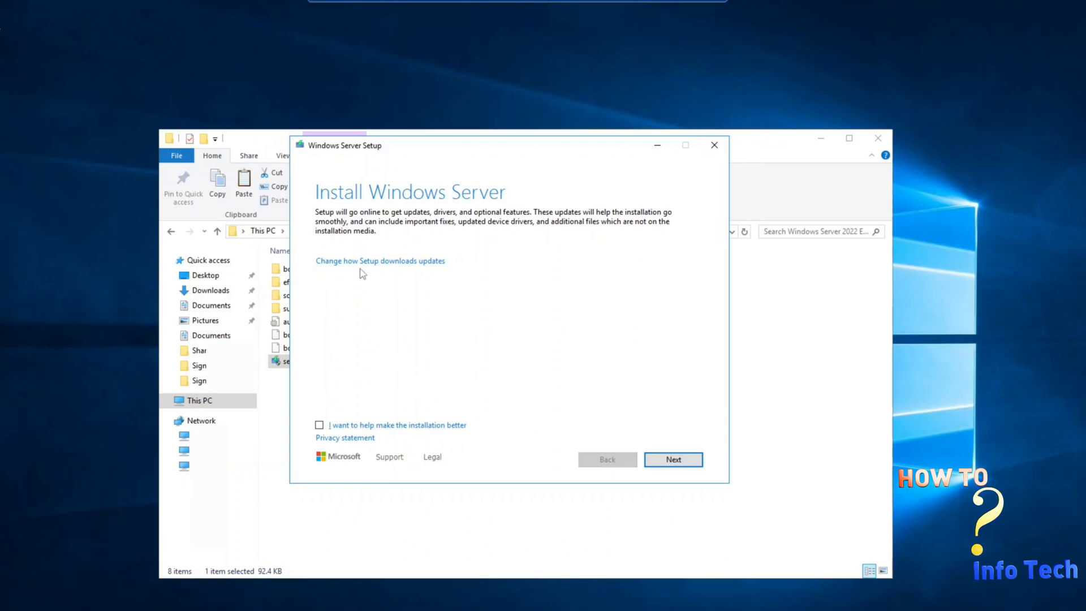
pyautogui.moveTo(374, 269)
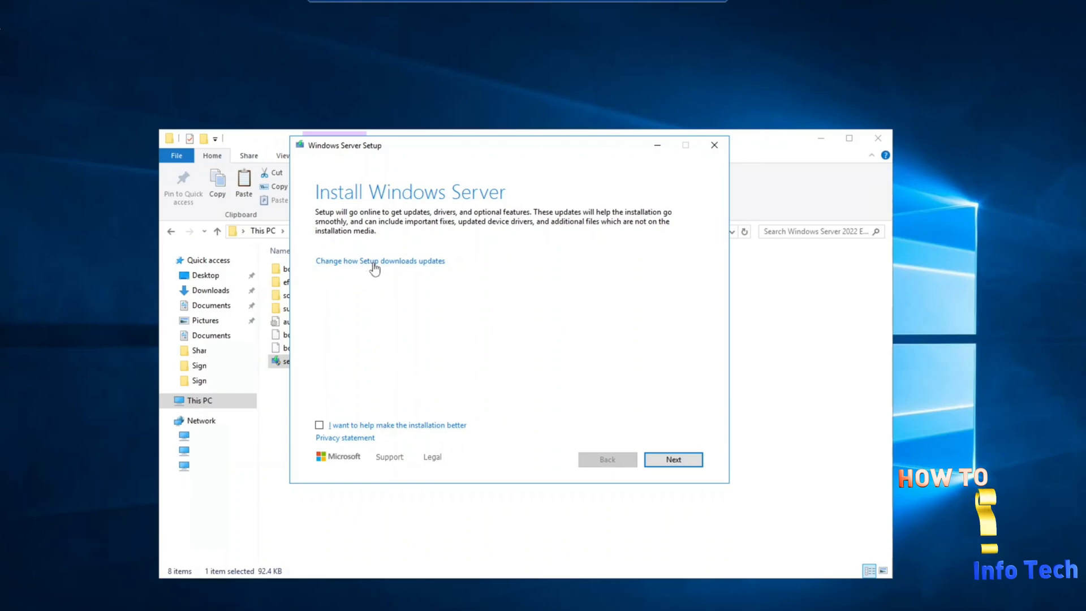
# Set Setup to 'Not right now' for downloading updates, drivers and optional features.
pyautogui.click(379, 260)
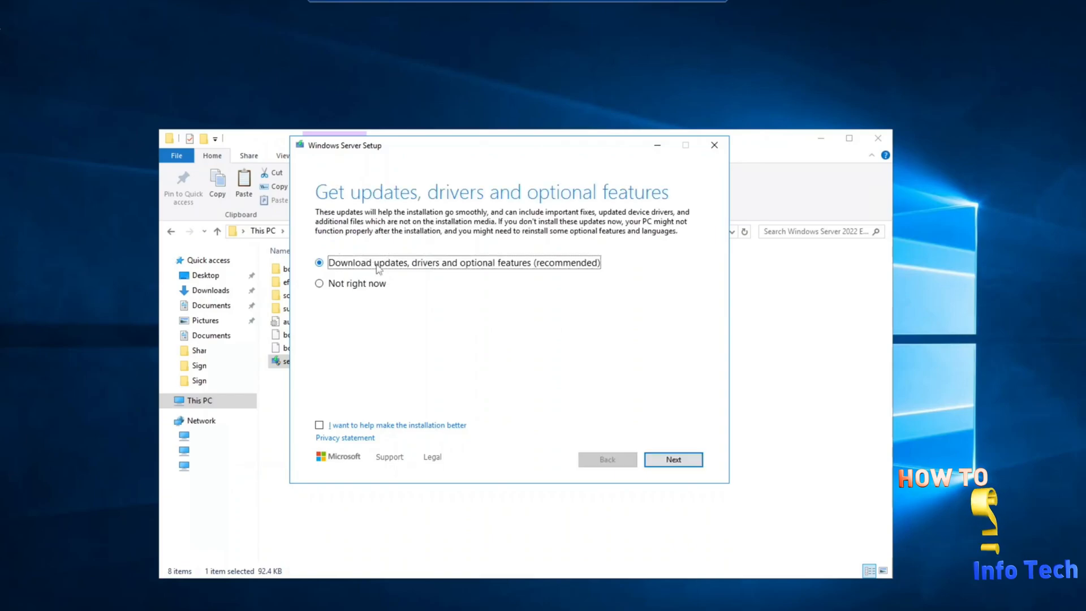
pyautogui.moveTo(387, 271)
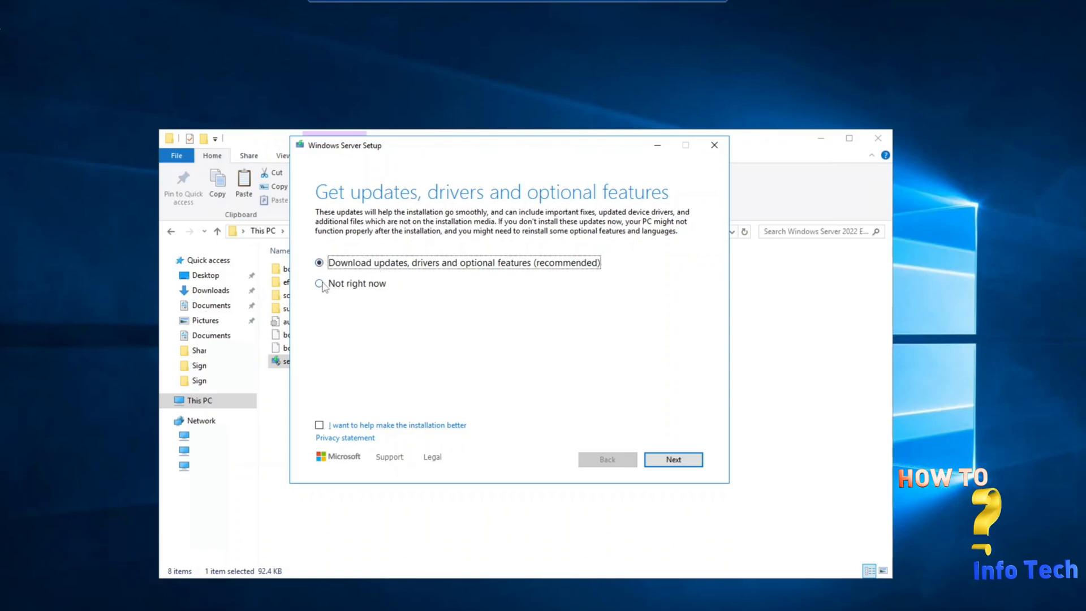
pyautogui.click(319, 284)
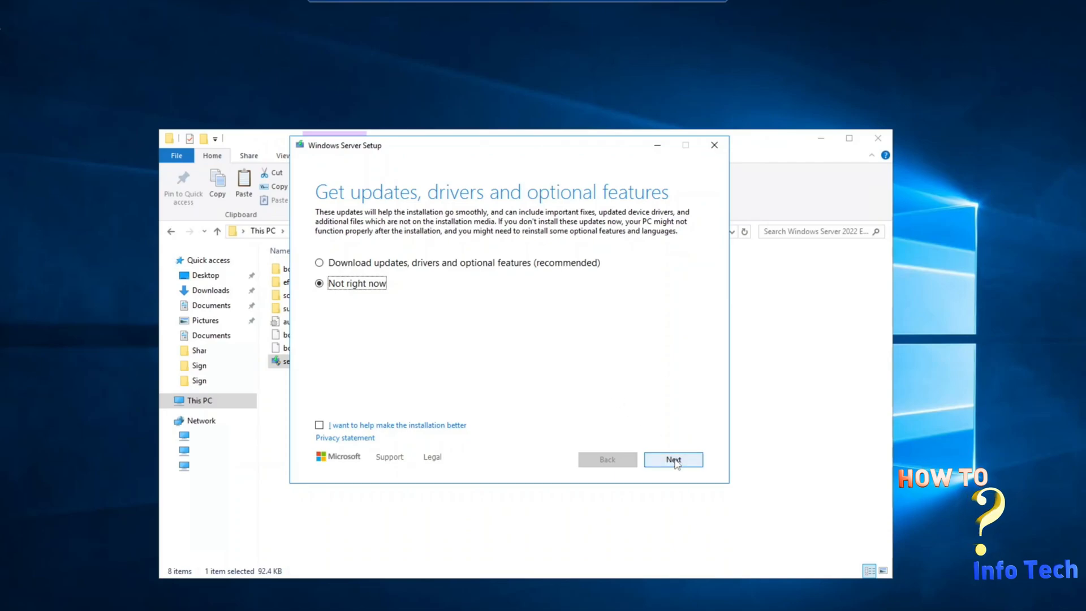
pyautogui.click(672, 459)
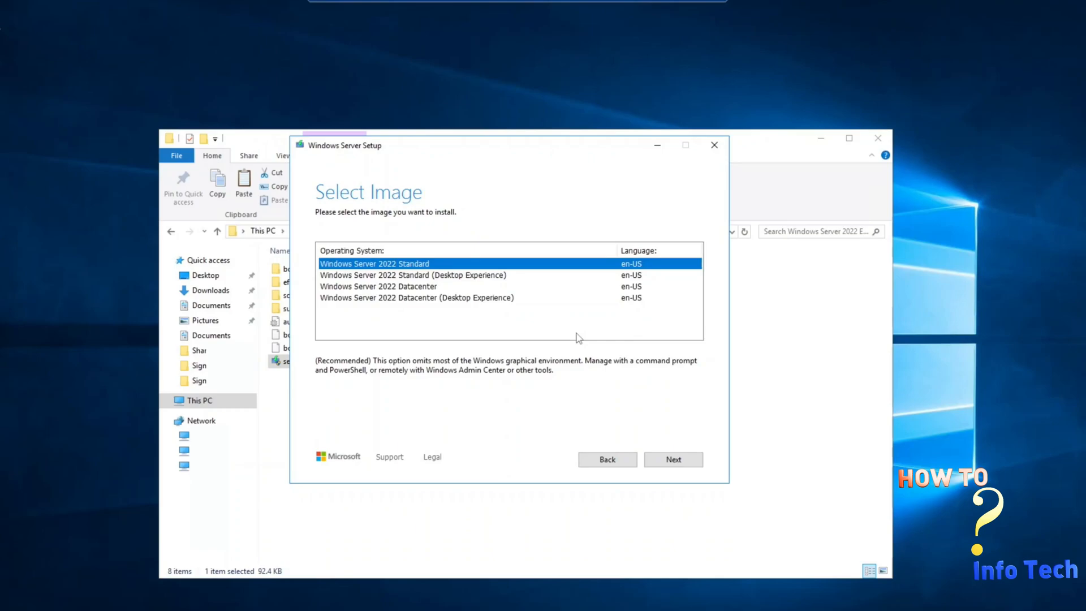
pyautogui.moveTo(426, 295)
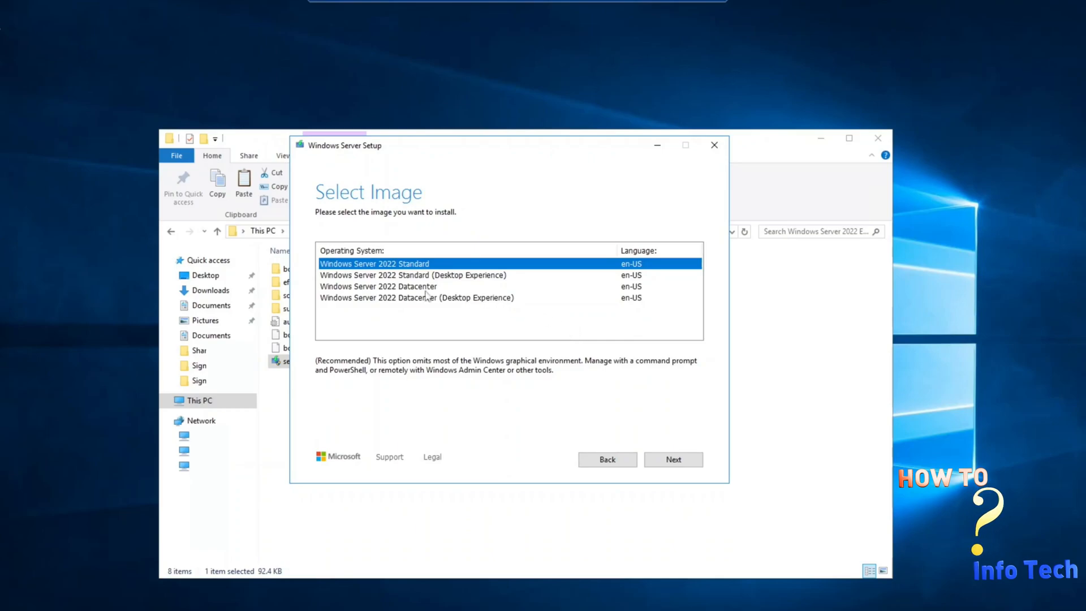
pyautogui.moveTo(394, 284)
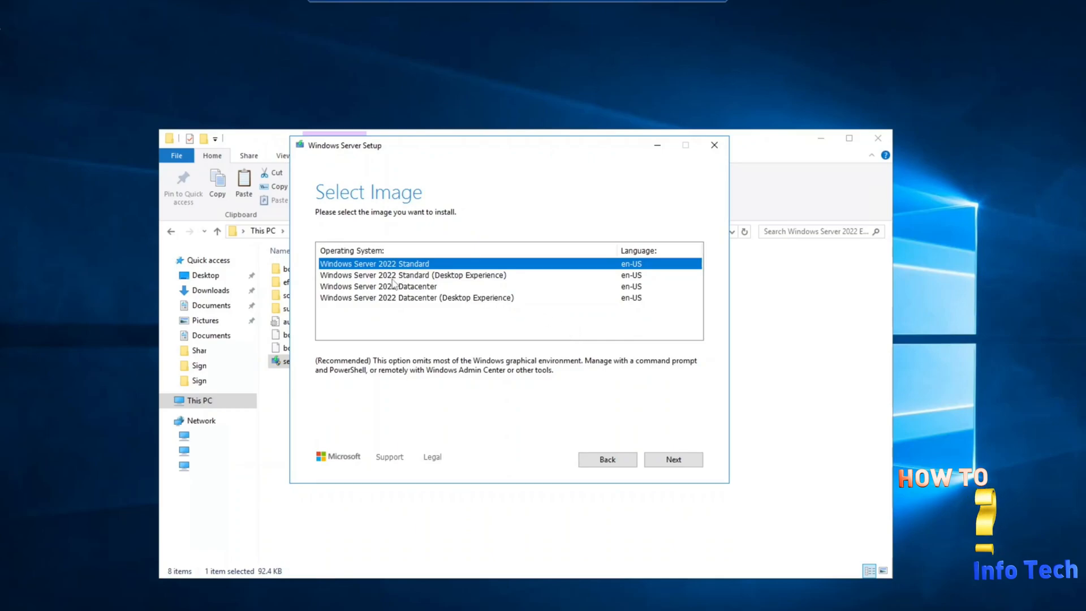
# Select the Windows Server 2022 Standard (Desktop Experience) image and continue.
pyautogui.click(412, 275)
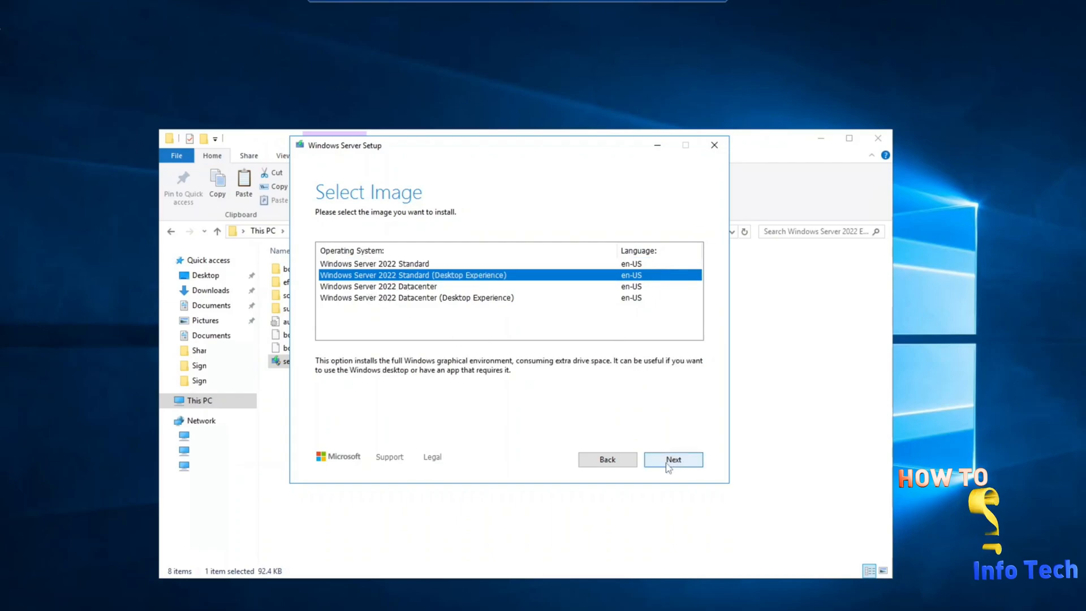
pyautogui.click(672, 460)
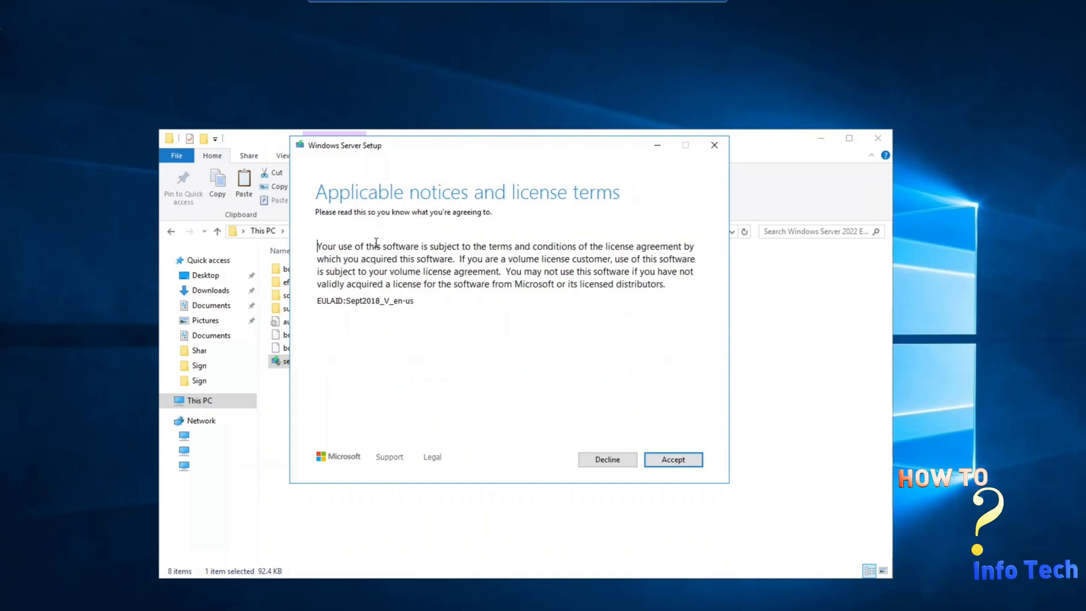
# Accept the license terms and keep files, settings, and apps.
pyautogui.click(673, 460)
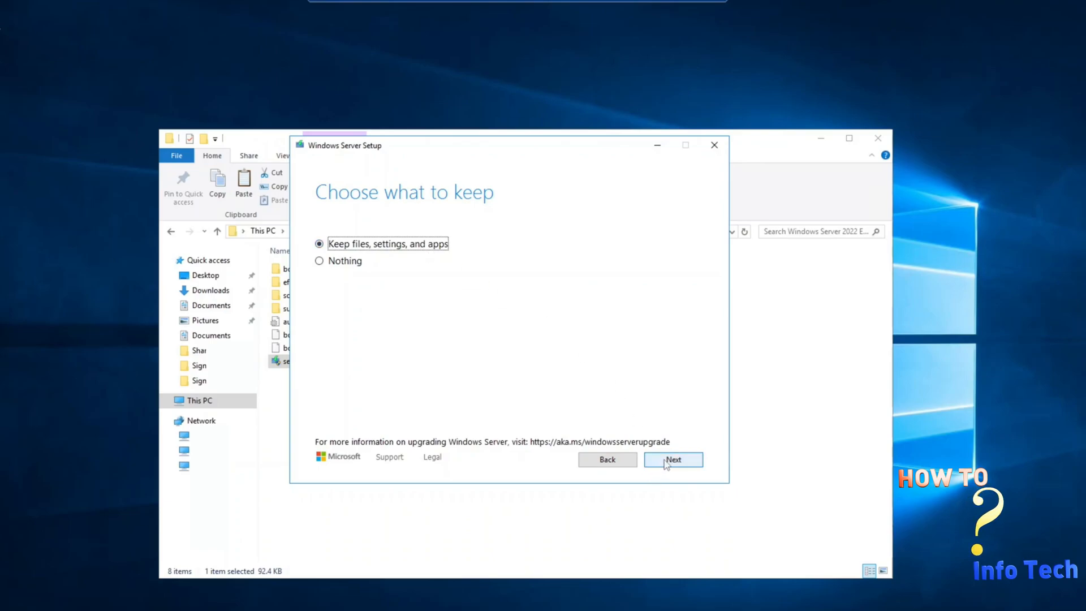
pyautogui.click(672, 460)
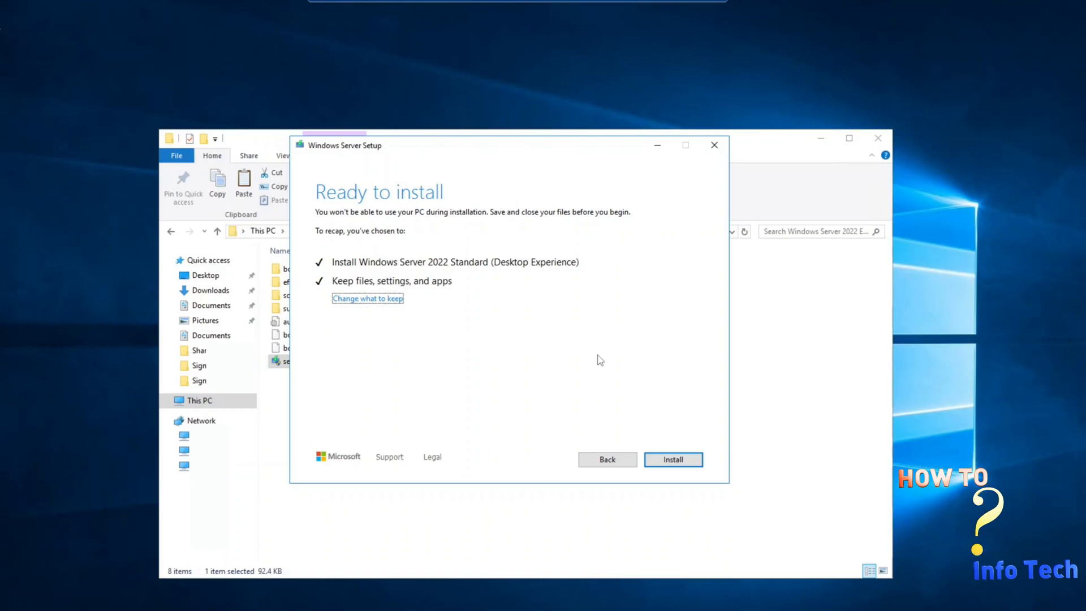
pyautogui.moveTo(489, 349)
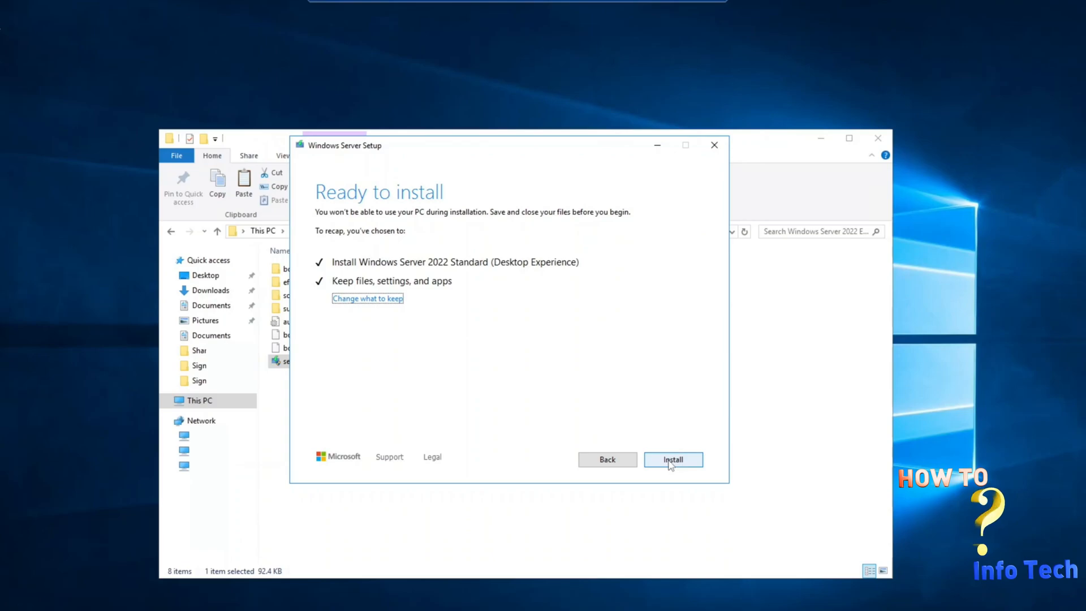
# Start the installation from the Ready to install page.
pyautogui.click(671, 459)
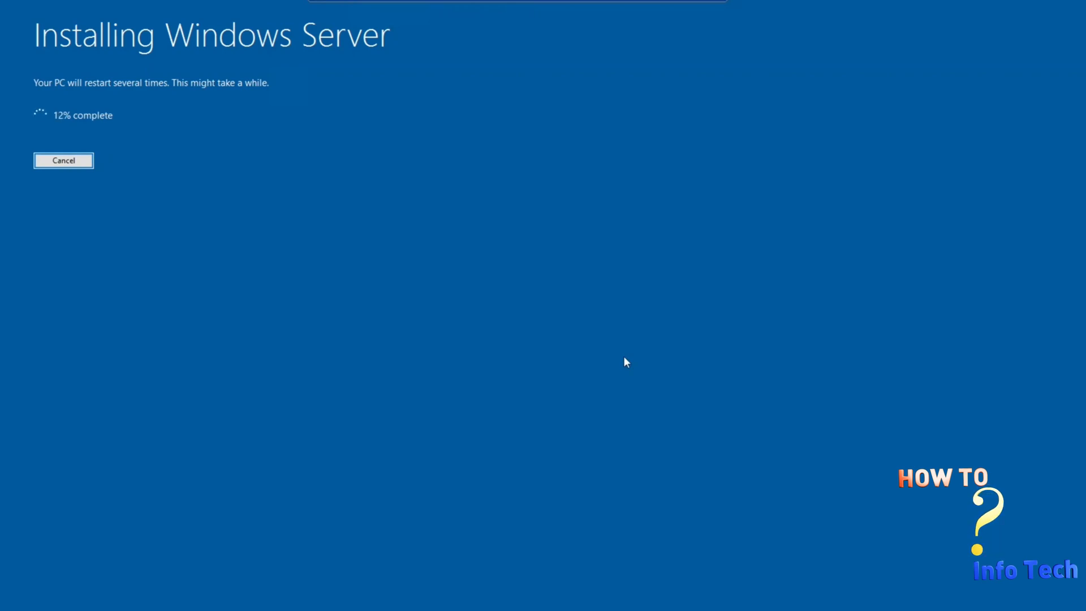
pyautogui.moveTo(645, 499)
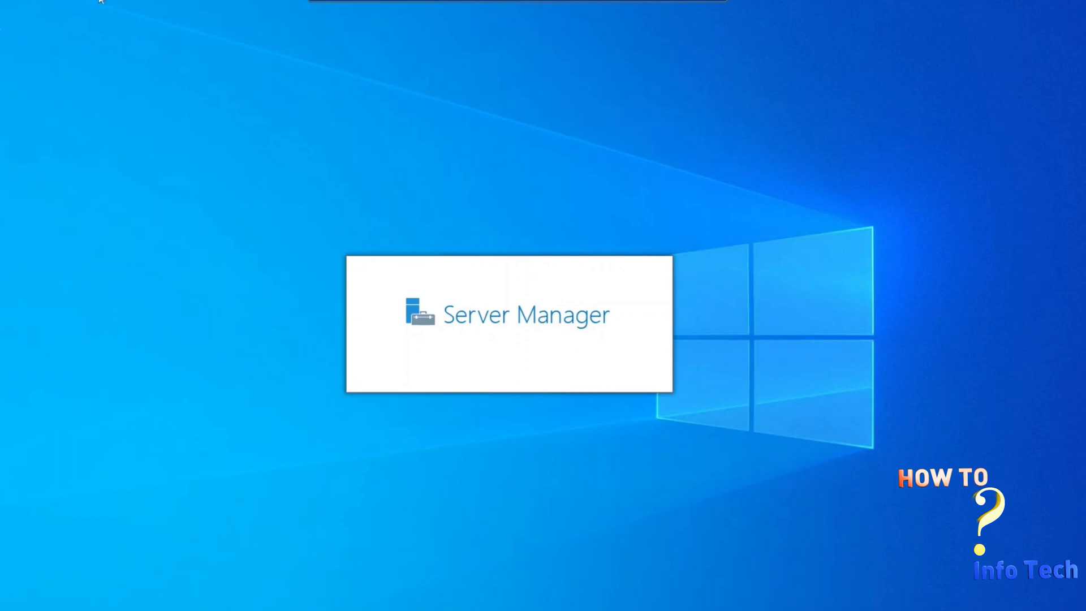
# Close the Windows Admin Center pop-up and minimize the Server Manager dashboard.
pyautogui.click(508, 315)
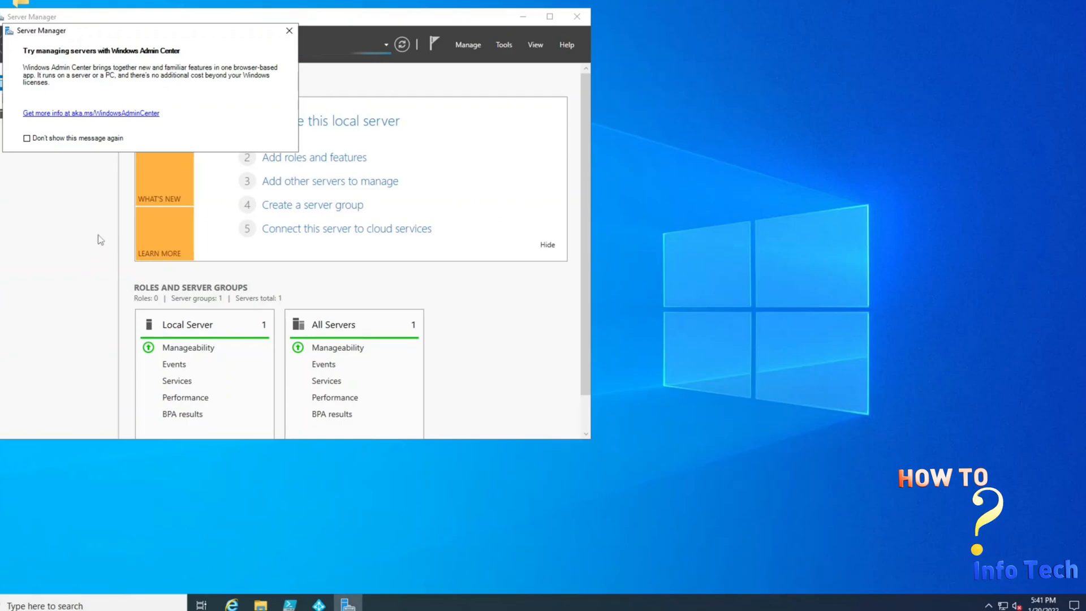
pyautogui.click(289, 30)
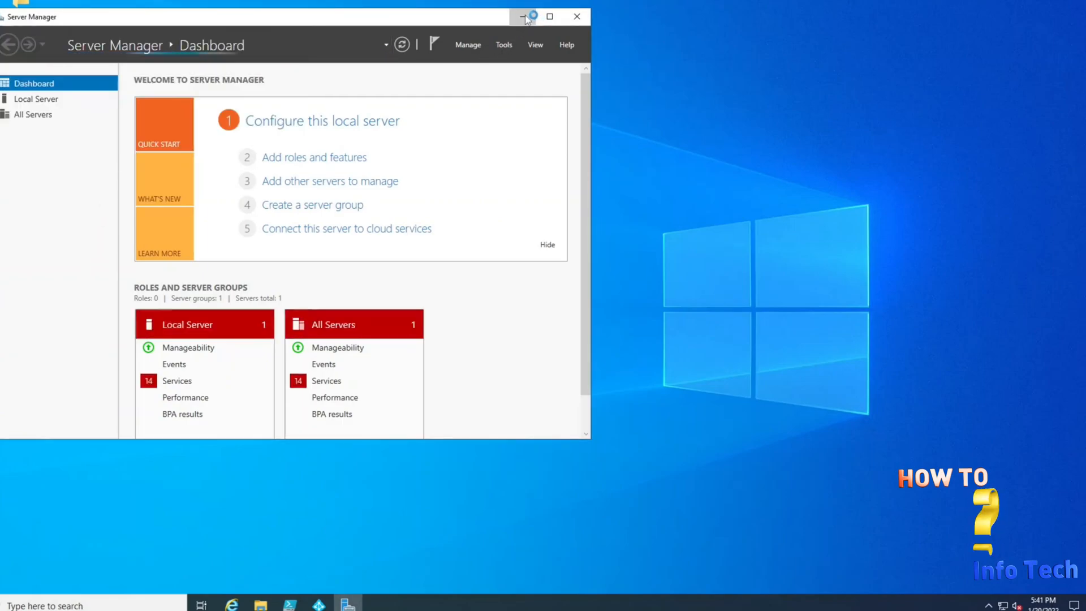
pyautogui.click(526, 16)
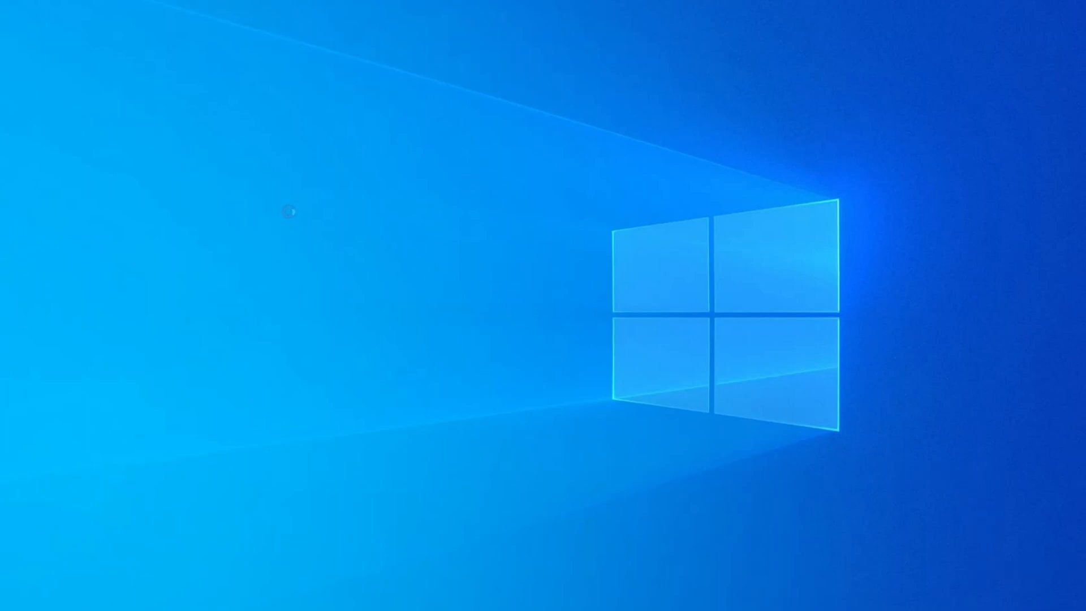
# Open the desktop context menu's New submenu of creatable item types.
pyautogui.rightClick(290, 212)
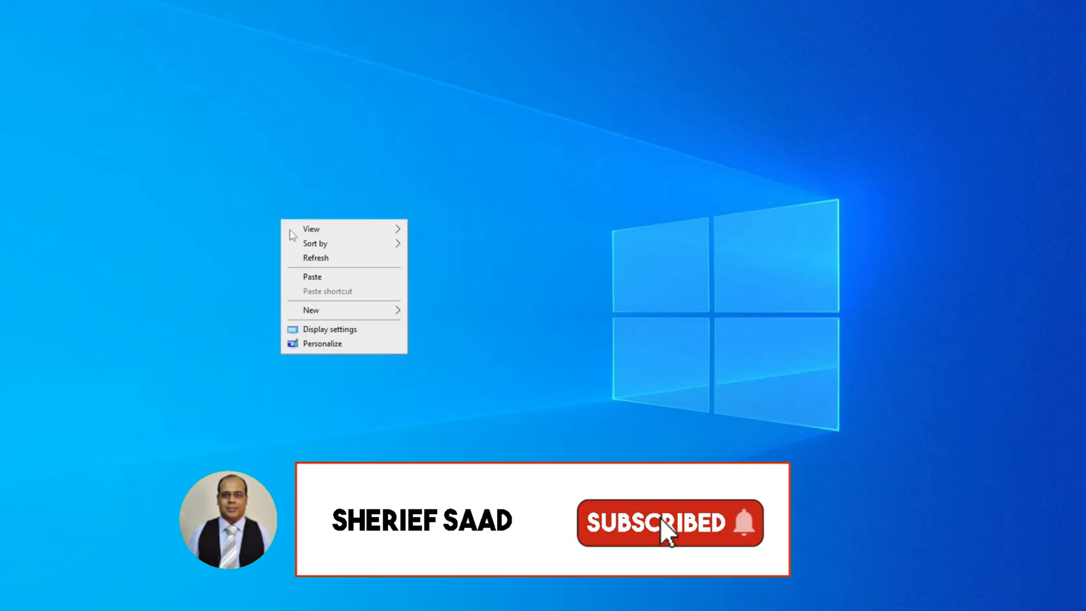
pyautogui.click(311, 309)
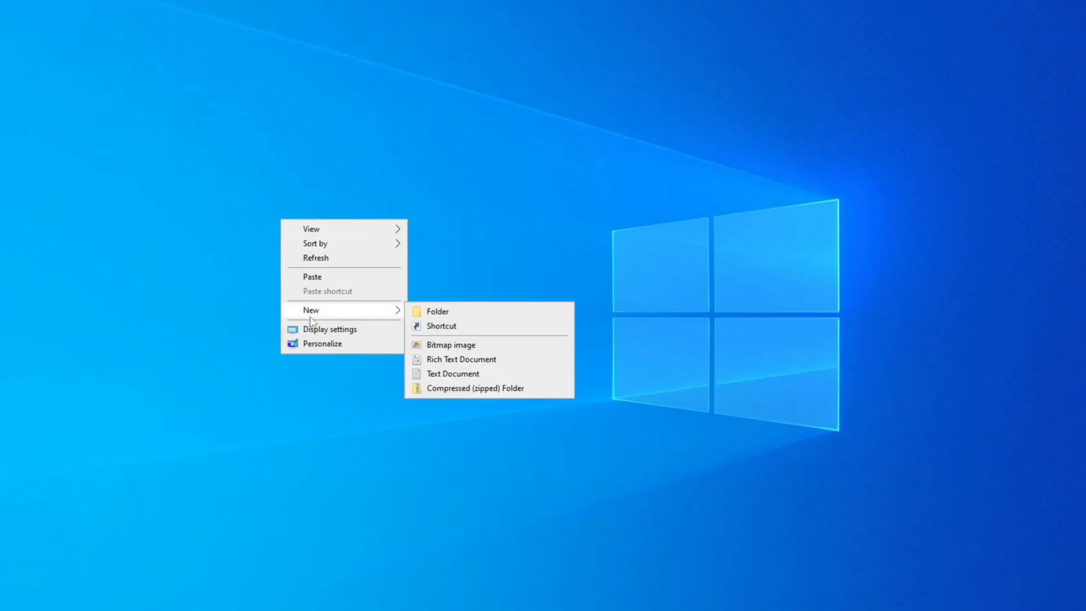